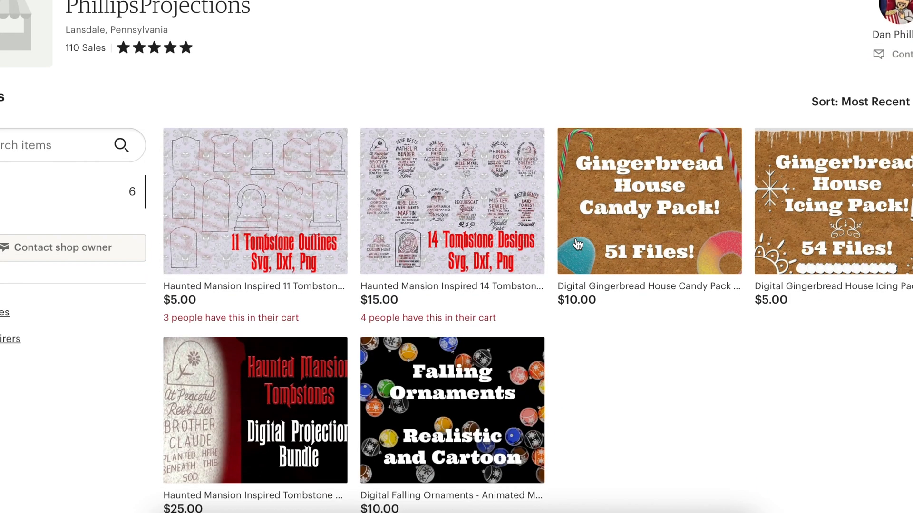
Open the Digital Gingerbread House Icing Pack listing from the Etsy shop grid
{"action": "left_click", "coordinate": [833, 201]}
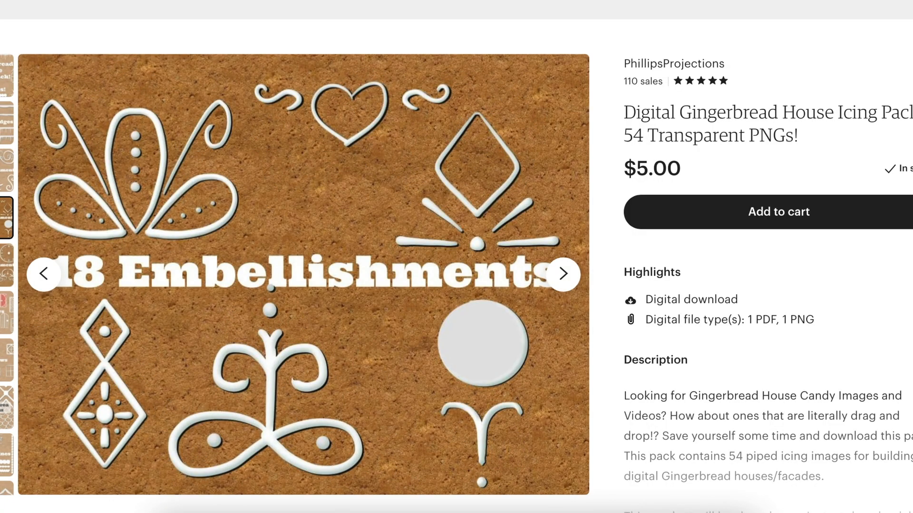
{"action": "left_click", "coordinate": [562, 274]}
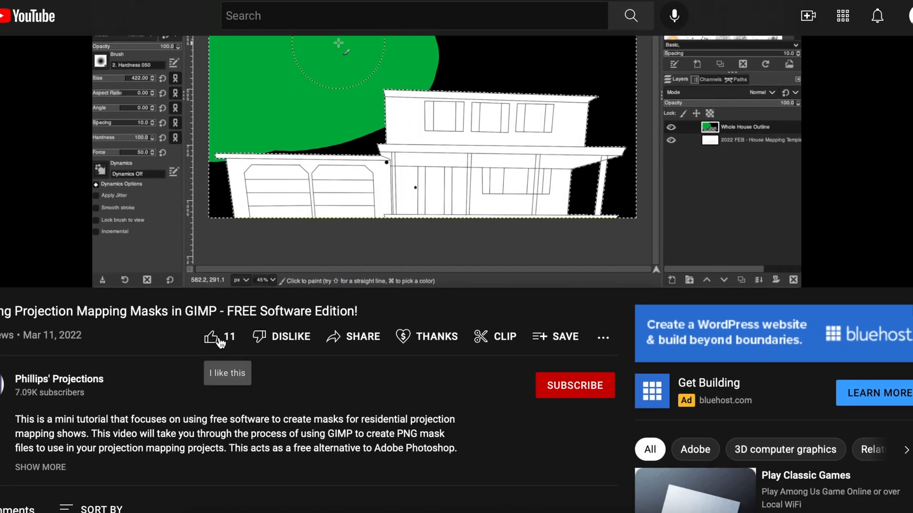
Like the GIMP projection mapping masks tutorial and subscribe to its channel
{"action": "left_click", "coordinate": [574, 385]}
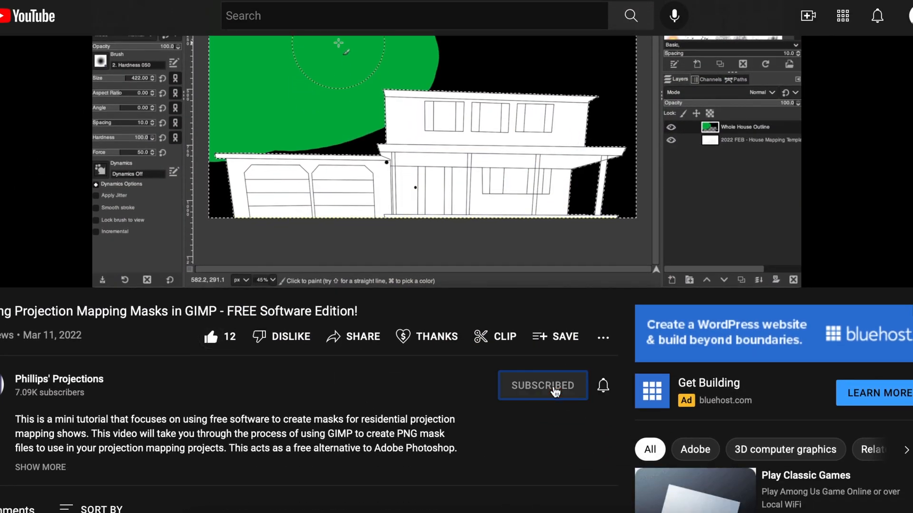
{"action": "left_click", "coordinate": [603, 385]}
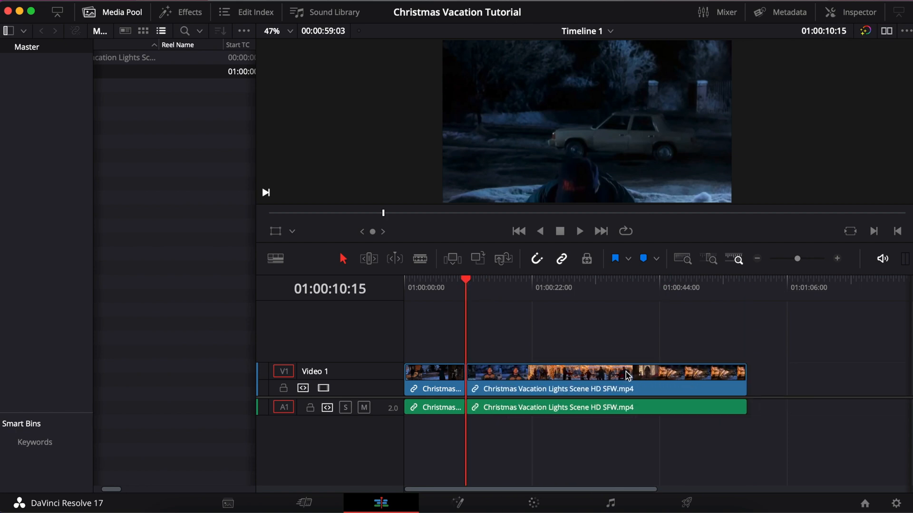
{"action": "left_click", "coordinate": [567, 376]}
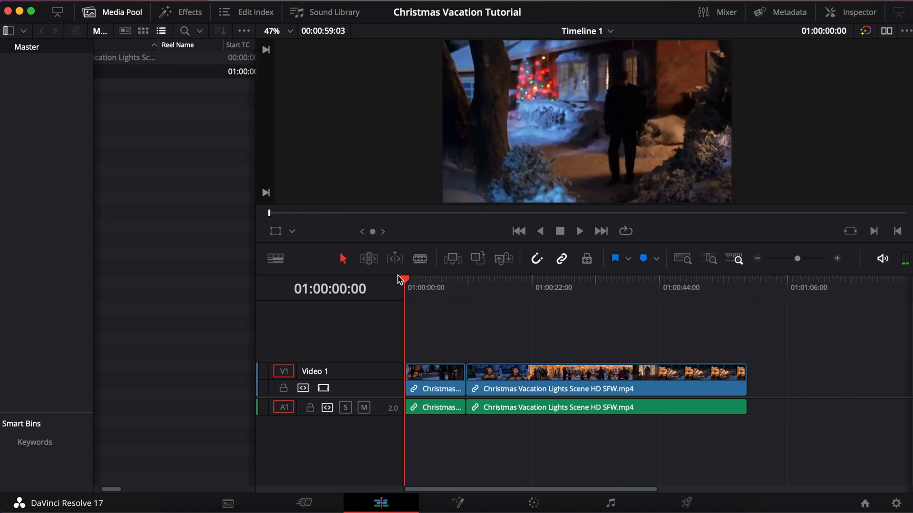
{"action": "left_click", "coordinate": [579, 231]}
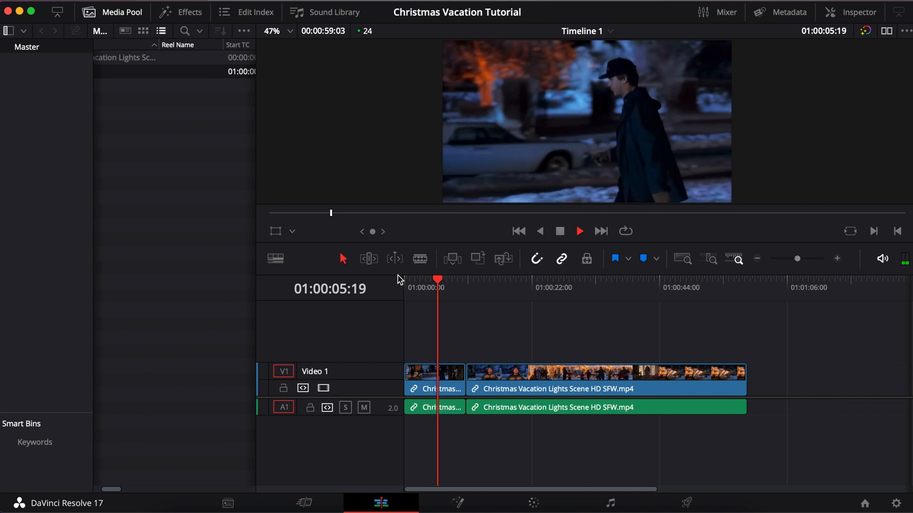
{"action": "left_click", "coordinate": [579, 231]}
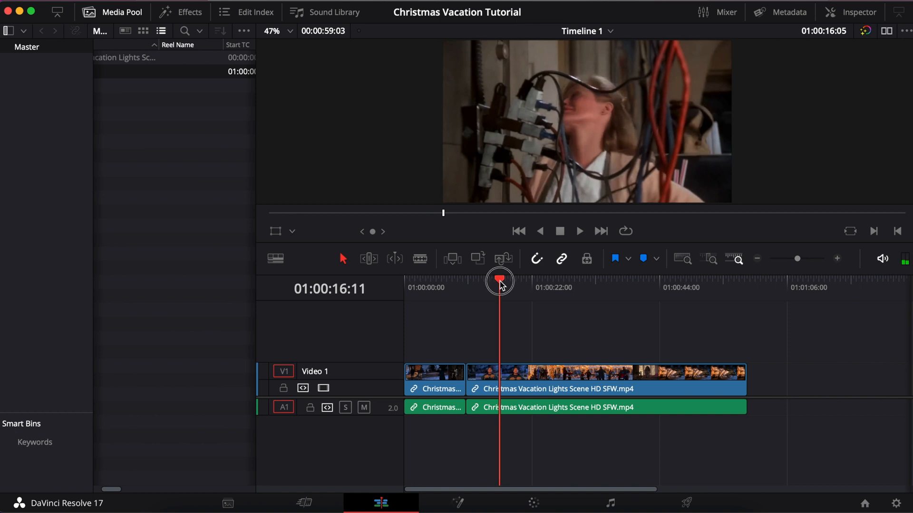
Scrub to where the lights come on and zoom the timeline in around 01:00:15
{"action": "left_click_drag", "start_coordinate": [499, 280], "coordinate": [491, 280]}
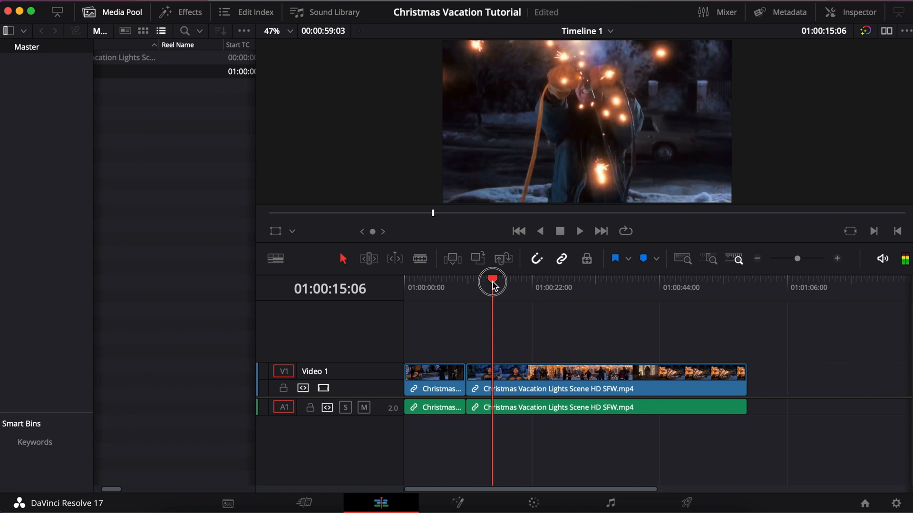
{"action": "mouse_move", "coordinate": [491, 285]}
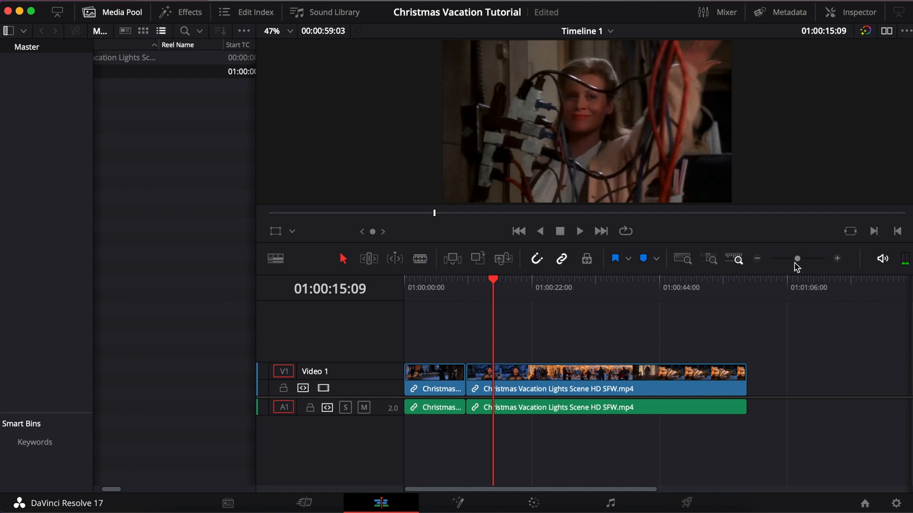
{"action": "left_click_drag", "start_coordinate": [797, 258], "coordinate": [803, 258]}
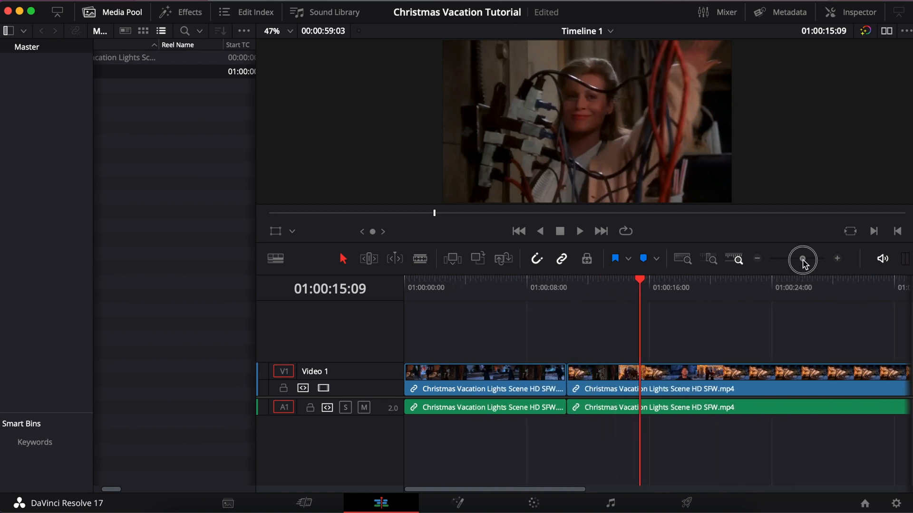
{"action": "left_click_drag", "start_coordinate": [802, 259], "coordinate": [806, 258]}
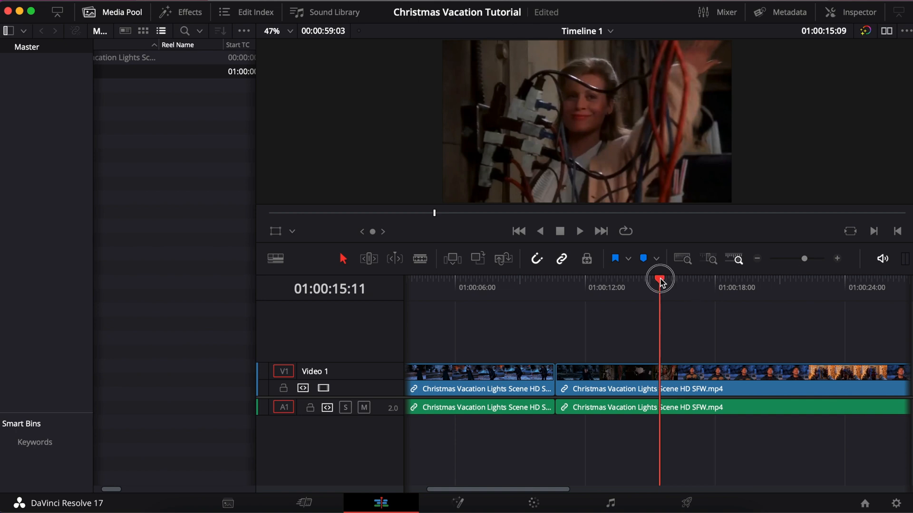
{"action": "left_click_drag", "start_coordinate": [660, 280], "coordinate": [656, 280]}
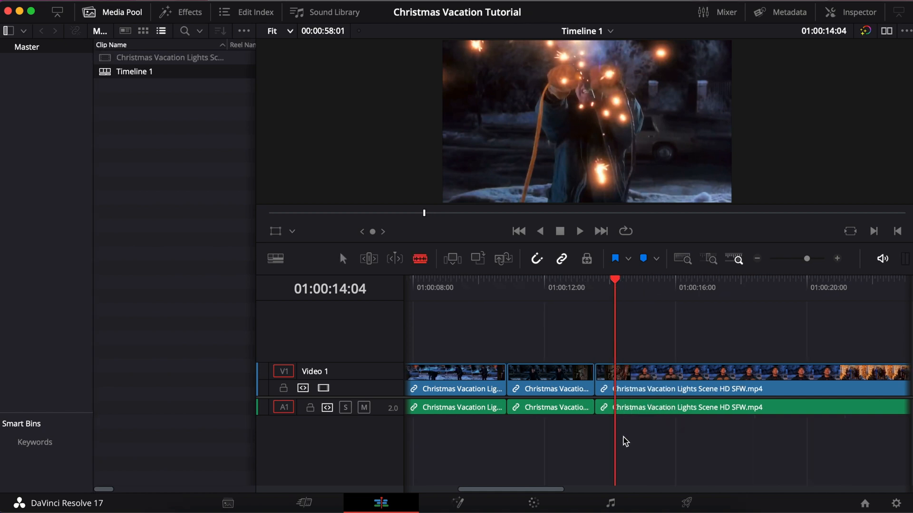
{"action": "mouse_move", "coordinate": [621, 313]}
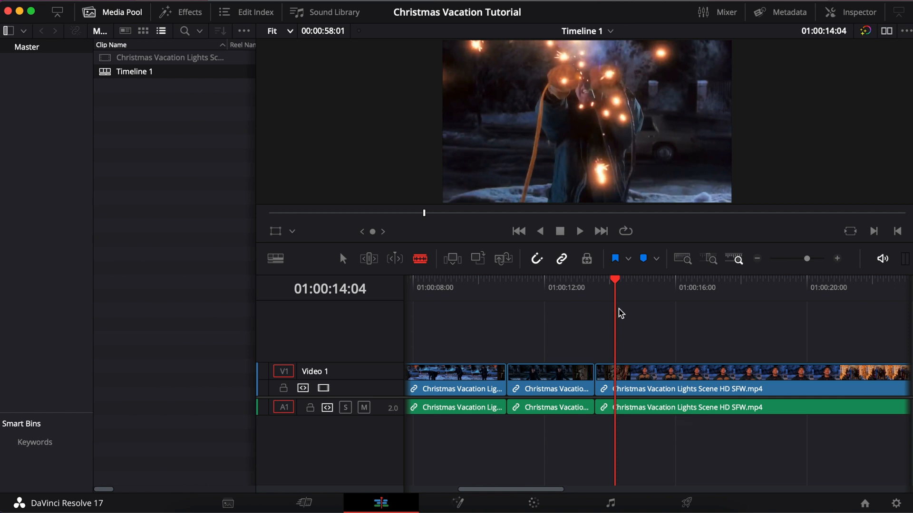
{"action": "mouse_move", "coordinate": [616, 294]}
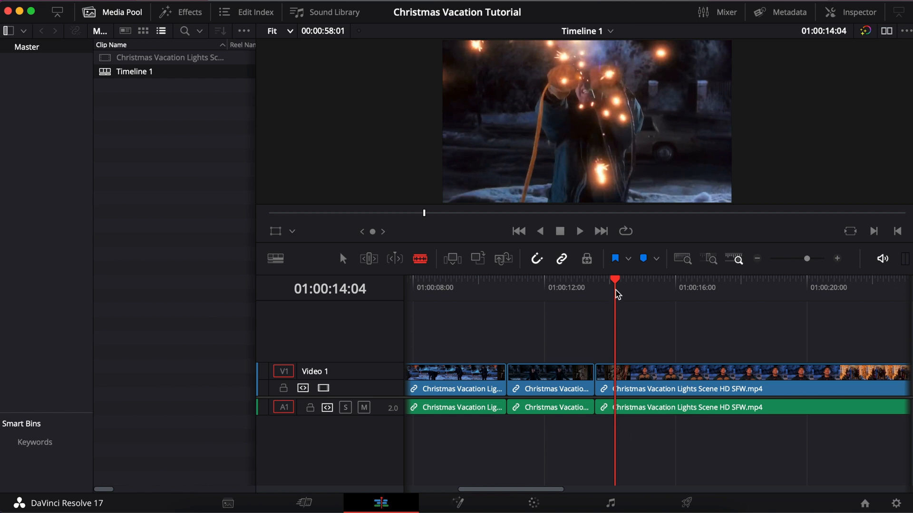
{"action": "mouse_move", "coordinate": [615, 279]}
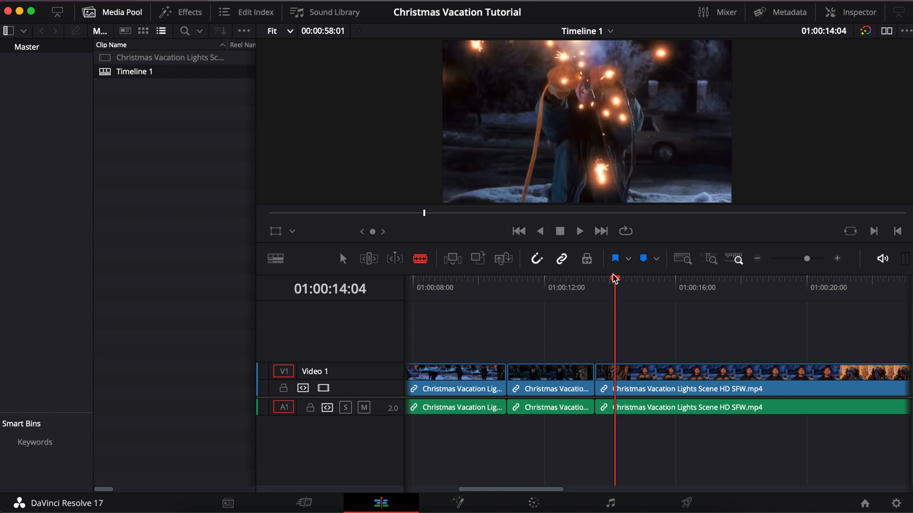
Unlink video from audio and blade the V1 clip at 01:00:14:04
{"action": "left_click", "coordinate": [606, 280]}
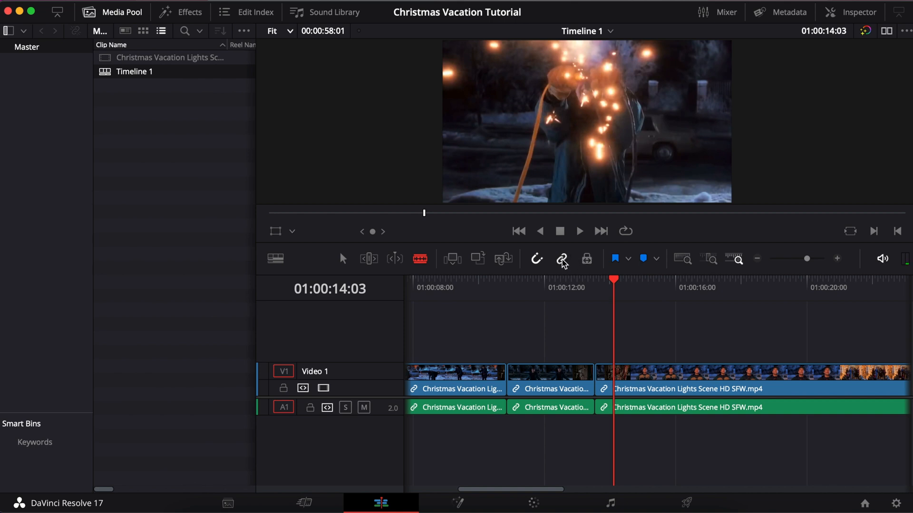
{"action": "mouse_move", "coordinate": [562, 262]}
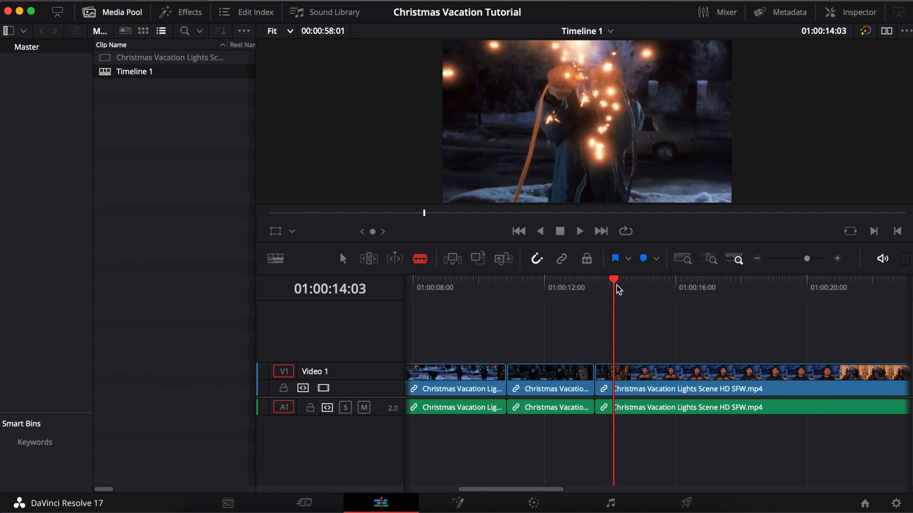
{"action": "left_click_drag", "start_coordinate": [614, 280], "coordinate": [594, 280]}
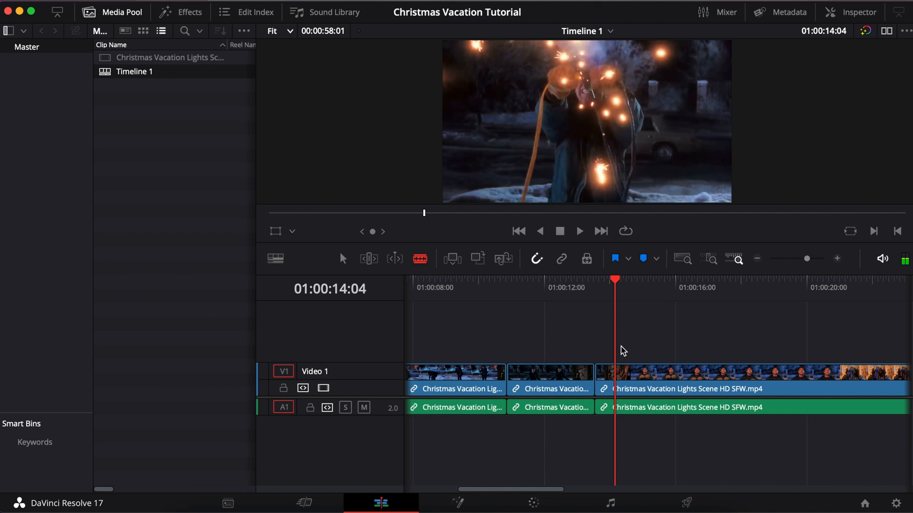
{"action": "left_click", "coordinate": [615, 375]}
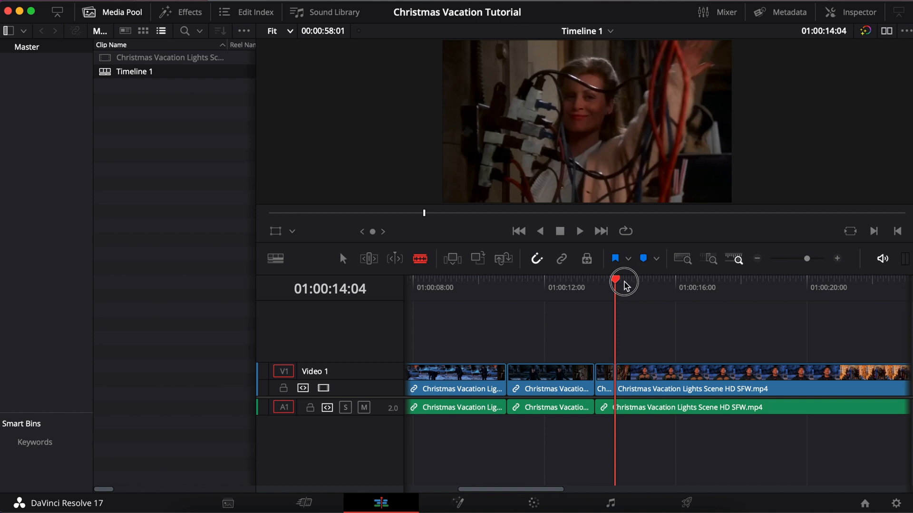
Cut the video clip again at 01:00:15:08 and scrub forward to around 01:00:20
{"action": "left_click_drag", "start_coordinate": [616, 281], "coordinate": [639, 285]}
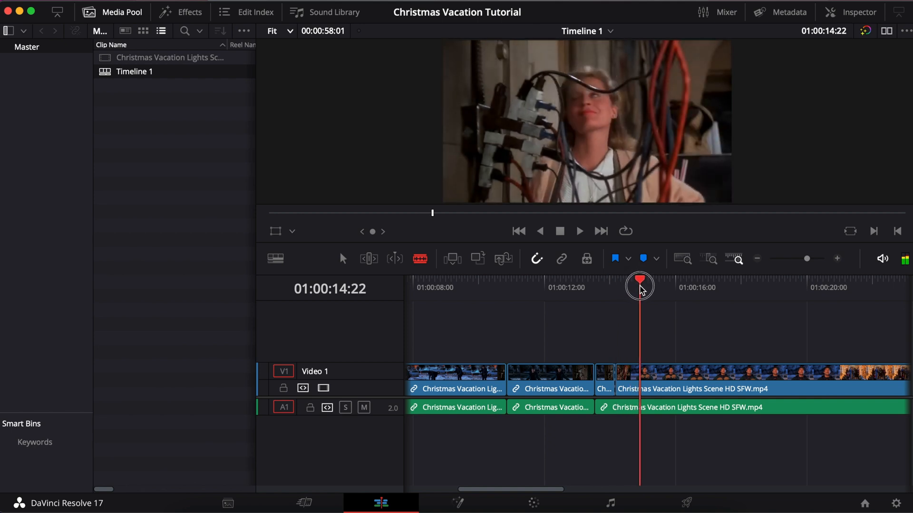
{"action": "left_click_drag", "start_coordinate": [638, 286], "coordinate": [656, 286]}
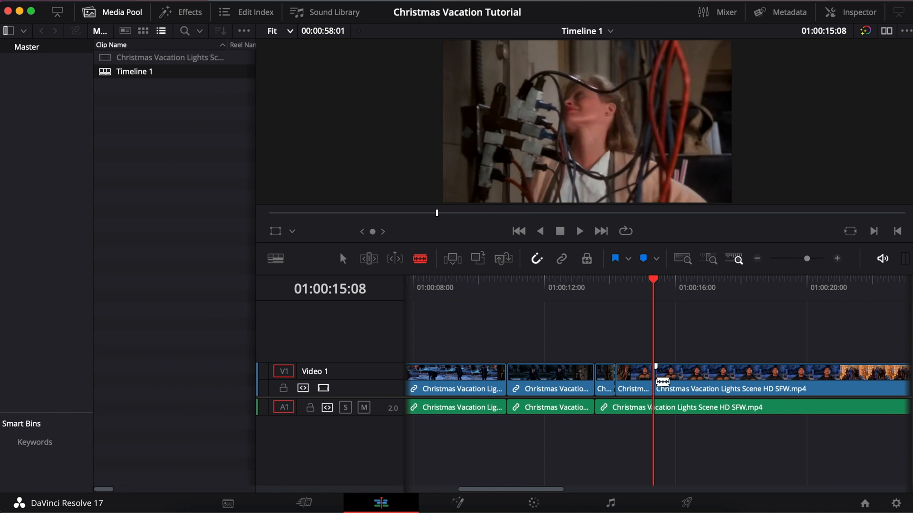
{"action": "left_click", "coordinate": [652, 281]}
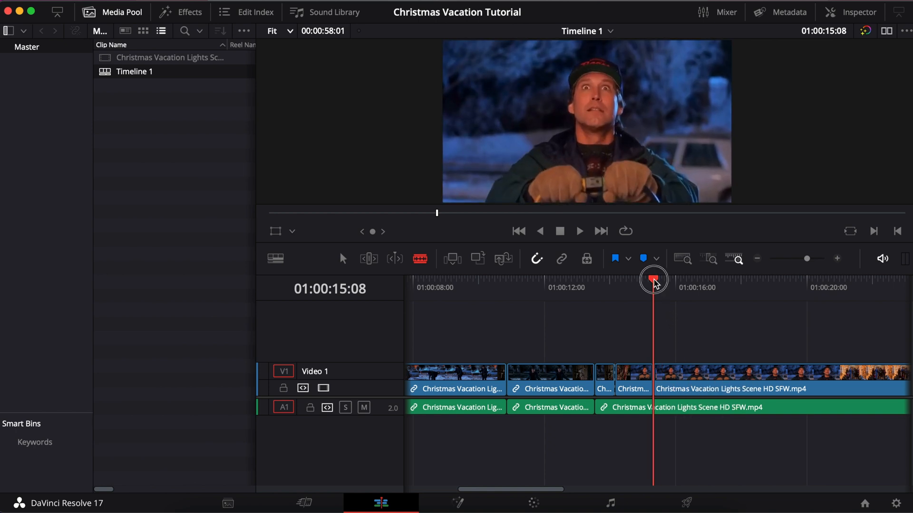
{"action": "left_click_drag", "start_coordinate": [654, 282], "coordinate": [814, 288]}
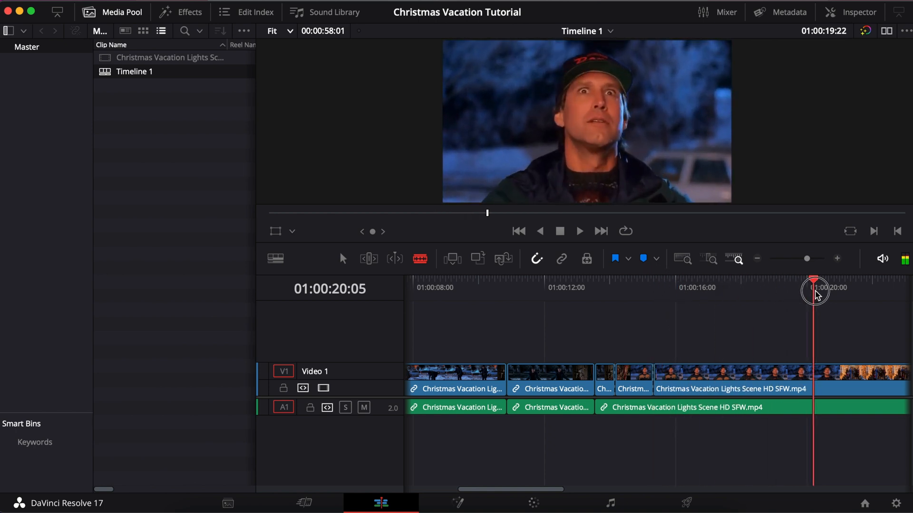
{"action": "left_click_drag", "start_coordinate": [814, 294], "coordinate": [854, 293]}
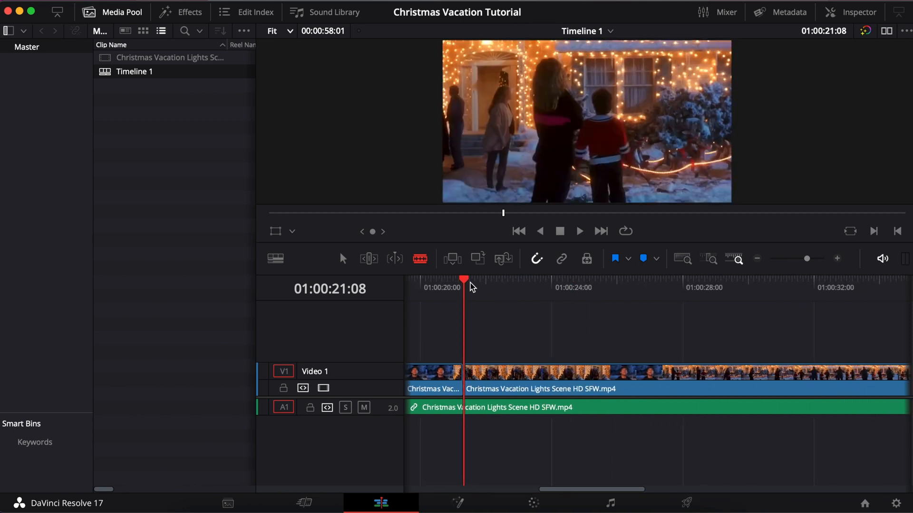
Review the family watching the lights, then delete the selected later video clips
{"action": "left_click_drag", "start_coordinate": [464, 280], "coordinate": [610, 295]}
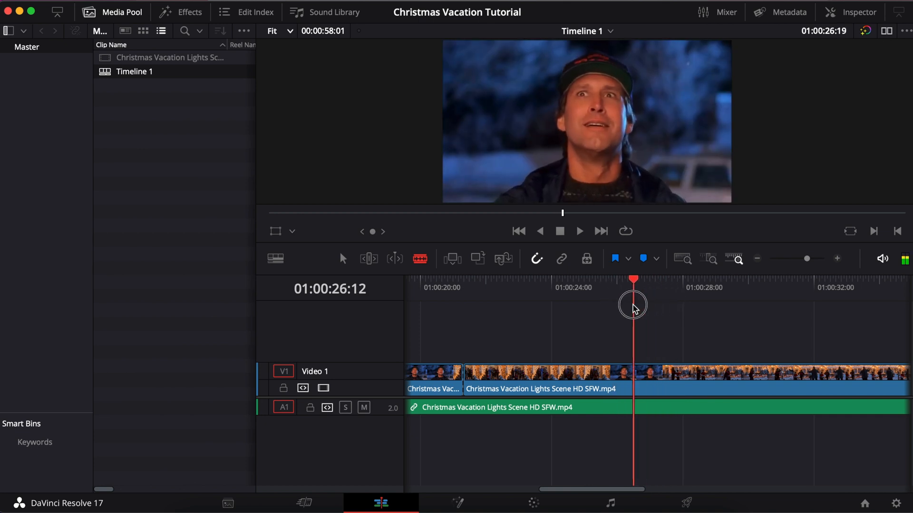
{"action": "left_click_drag", "start_coordinate": [633, 305], "coordinate": [772, 308]}
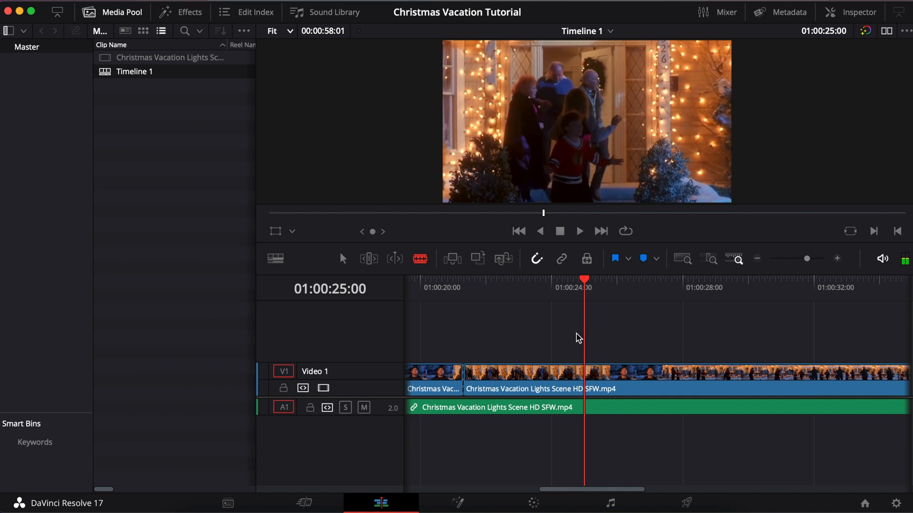
{"action": "right_click", "coordinate": [513, 378]}
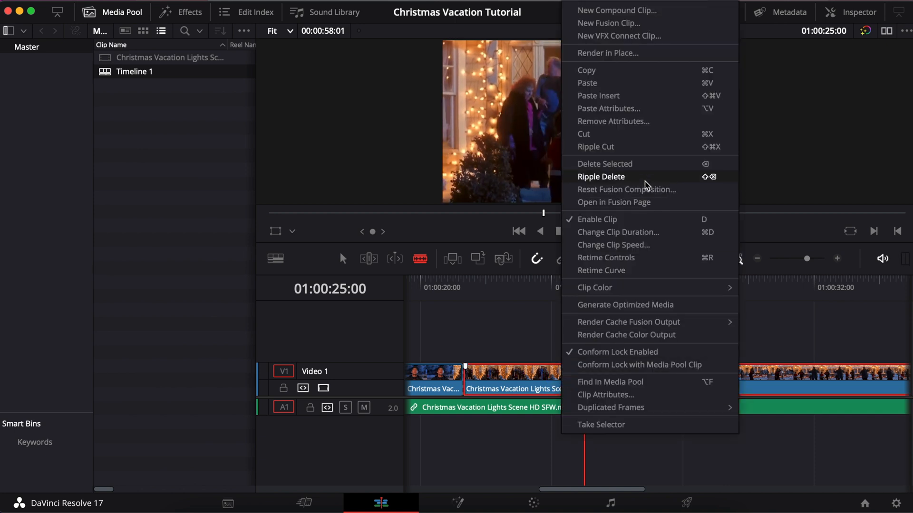
{"action": "mouse_move", "coordinate": [640, 164]}
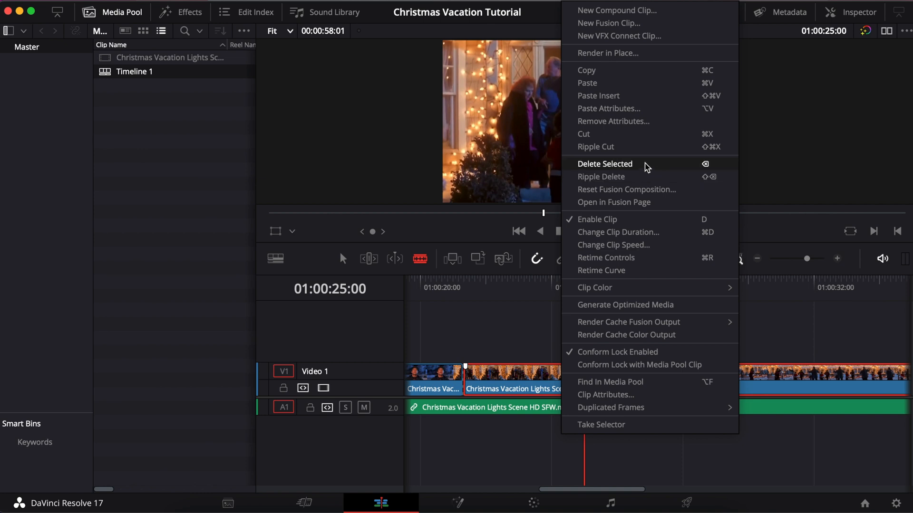
{"action": "left_click", "coordinate": [605, 163]}
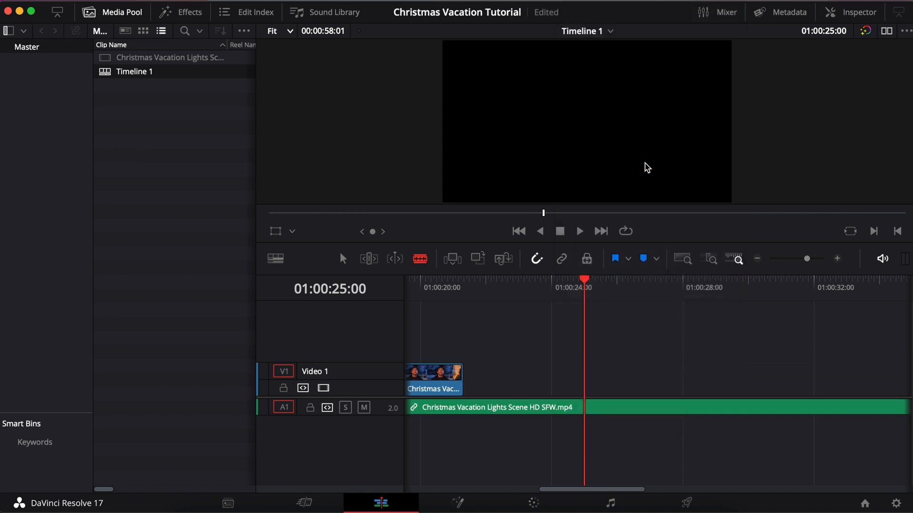
Scrub through the video gap from 01:00:21 to set the scene's end near 01:00:33:16
{"action": "left_click_drag", "start_coordinate": [585, 279], "coordinate": [541, 279]}
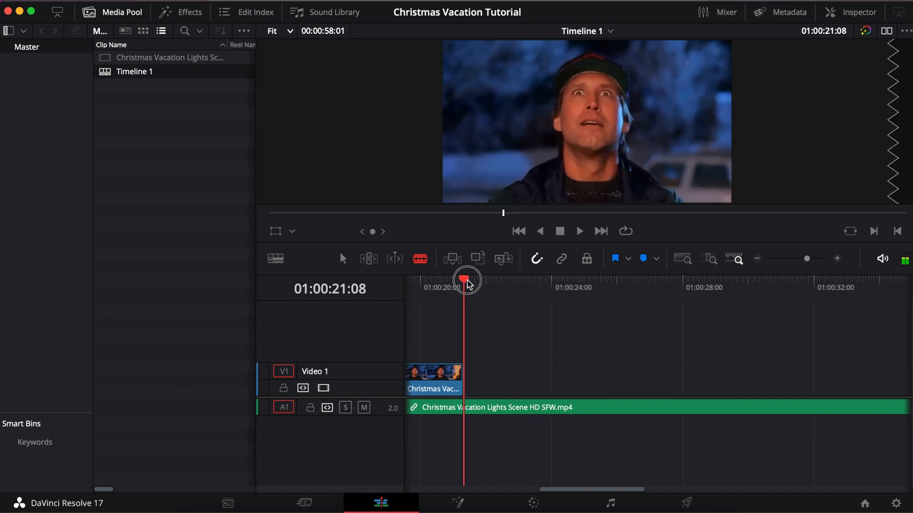
{"action": "left_click_drag", "start_coordinate": [465, 280], "coordinate": [611, 287]}
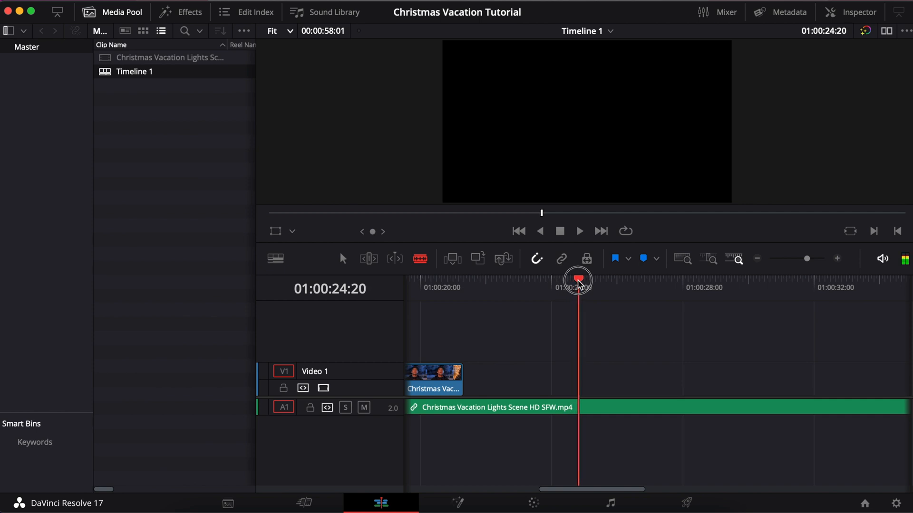
{"action": "left_click_drag", "start_coordinate": [577, 280], "coordinate": [621, 287]}
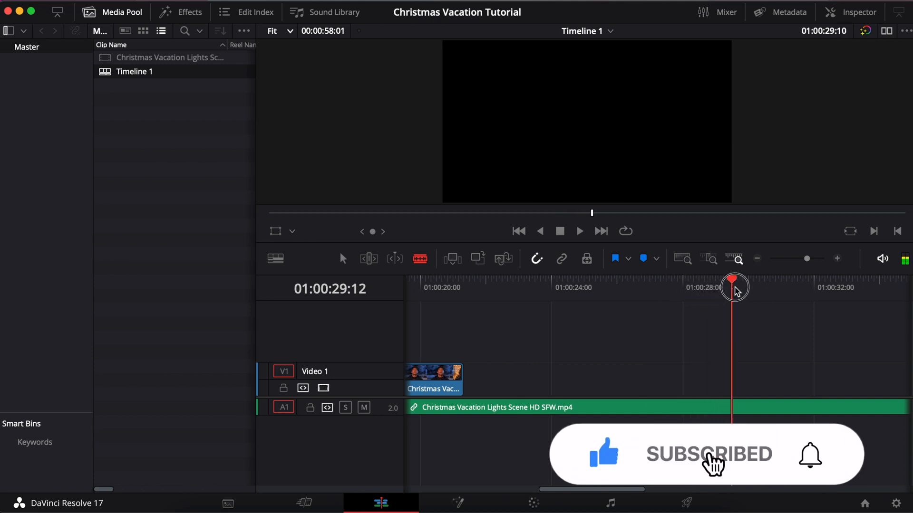
{"action": "left_click_drag", "start_coordinate": [733, 287], "coordinate": [806, 286]}
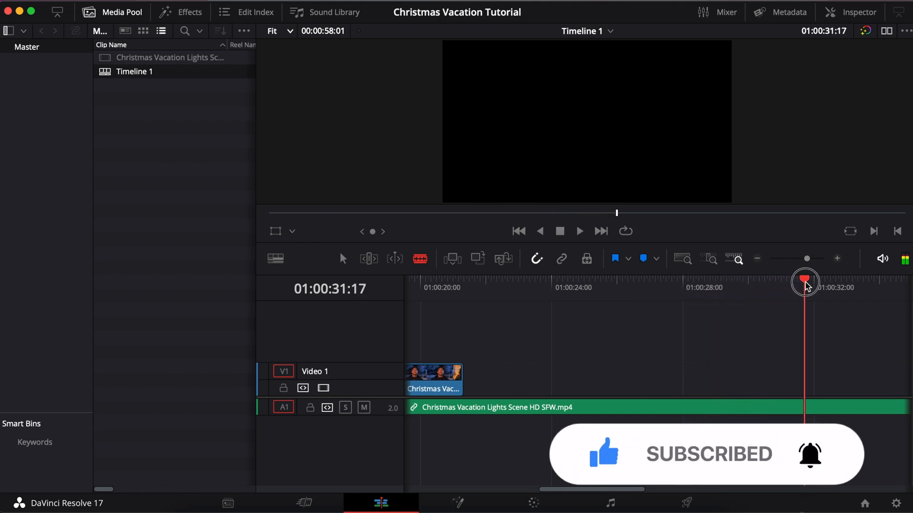
{"action": "left_click_drag", "start_coordinate": [806, 283], "coordinate": [829, 285]}
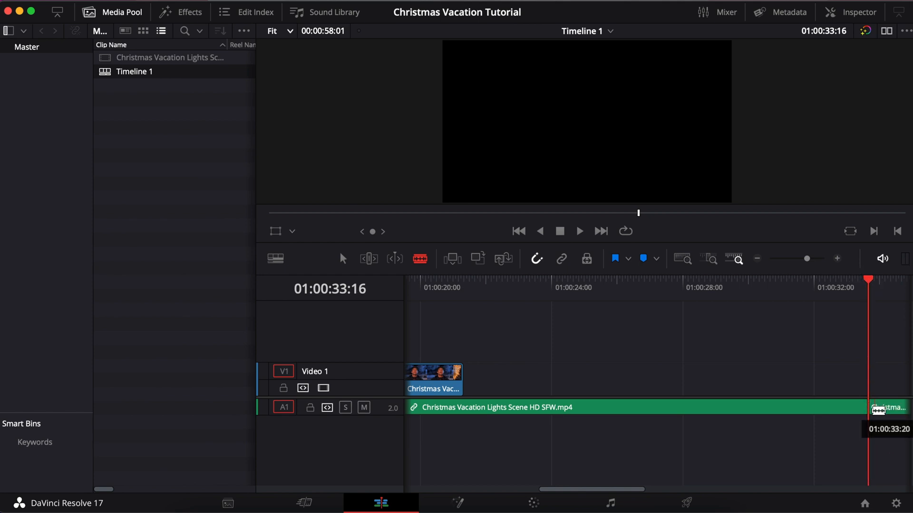
Delete the audio tail after 01:00:33:16 so the soundtrack ends there
{"action": "right_click", "coordinate": [888, 408]}
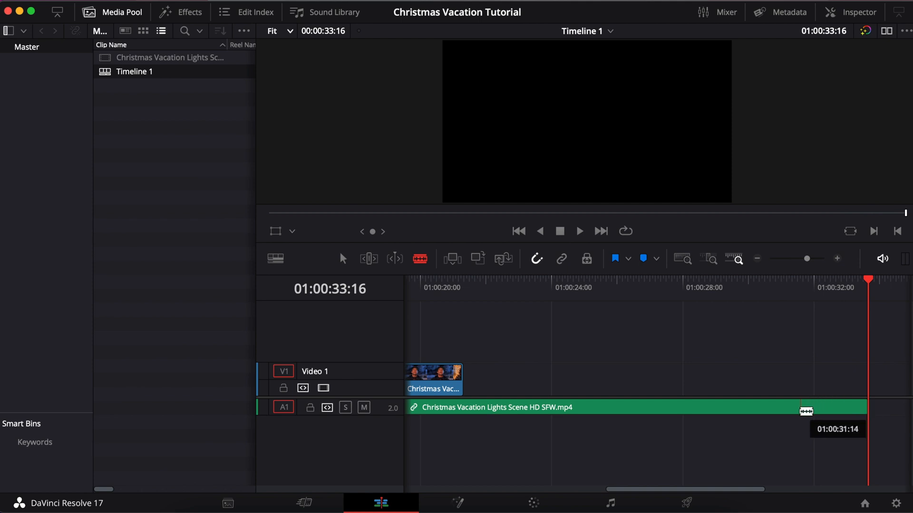
{"action": "left_click_drag", "start_coordinate": [806, 411], "coordinate": [797, 408]}
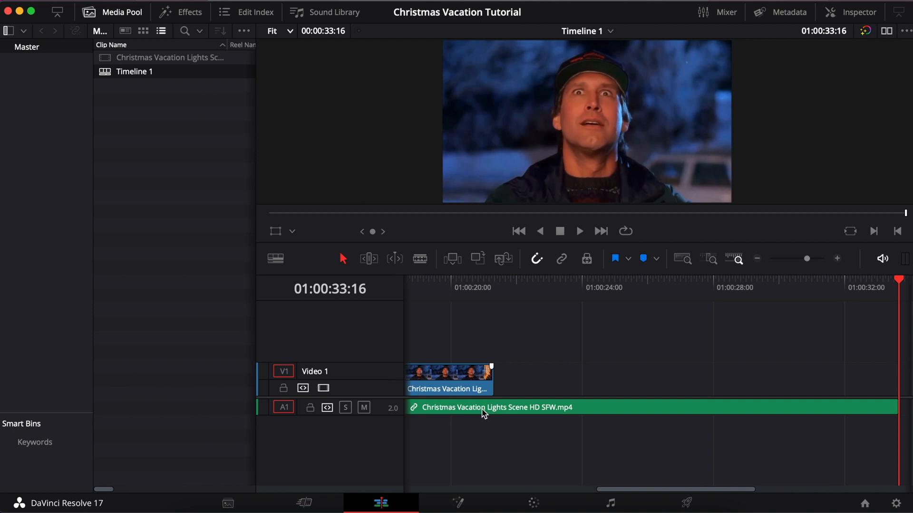
Show Retime Controls on the short remaining V1 clip, reading 100%
{"action": "left_click", "coordinate": [447, 379]}
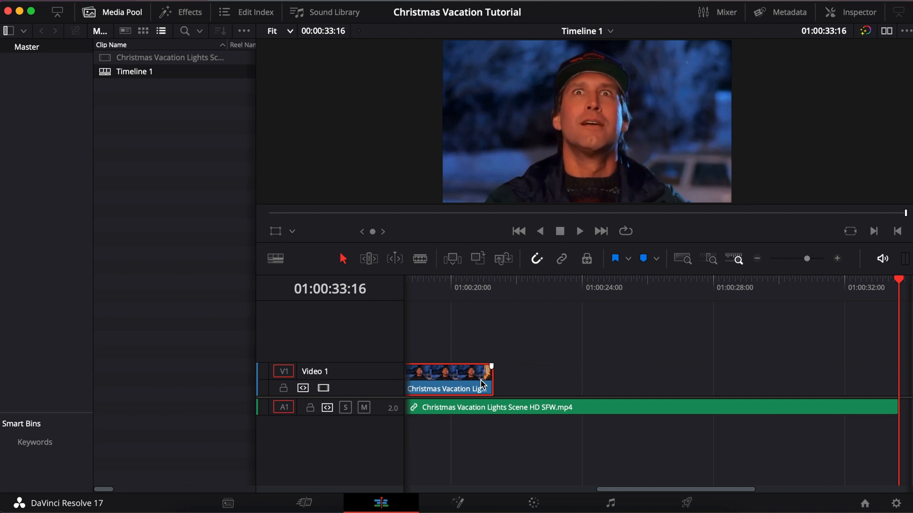
{"action": "right_click", "coordinate": [447, 379]}
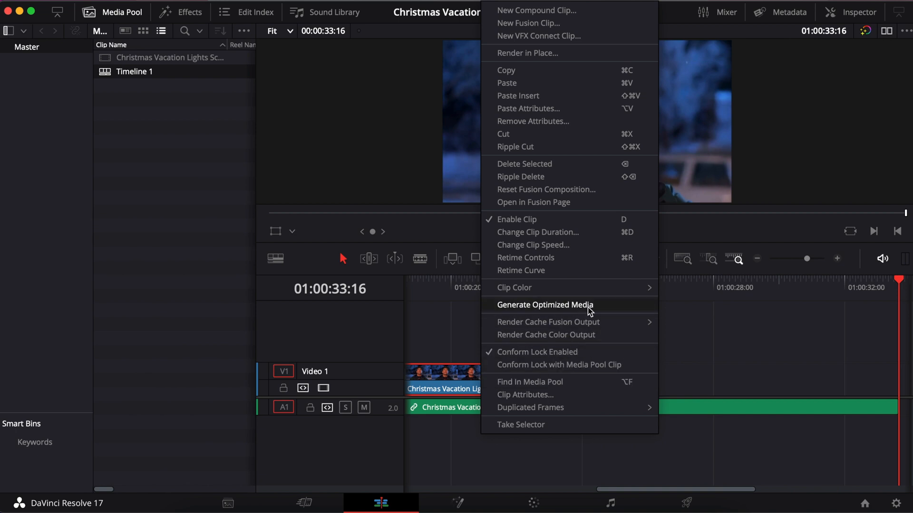
{"action": "mouse_move", "coordinate": [607, 258]}
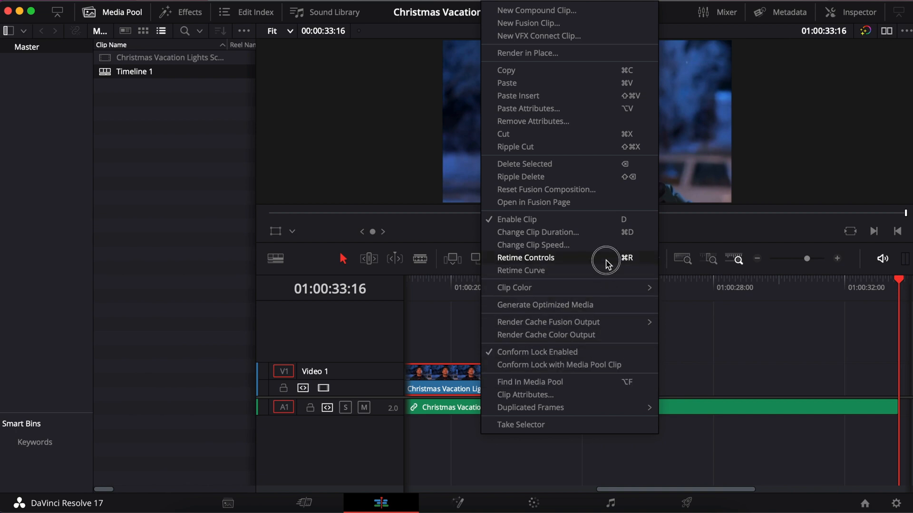
{"action": "left_click", "coordinate": [524, 258]}
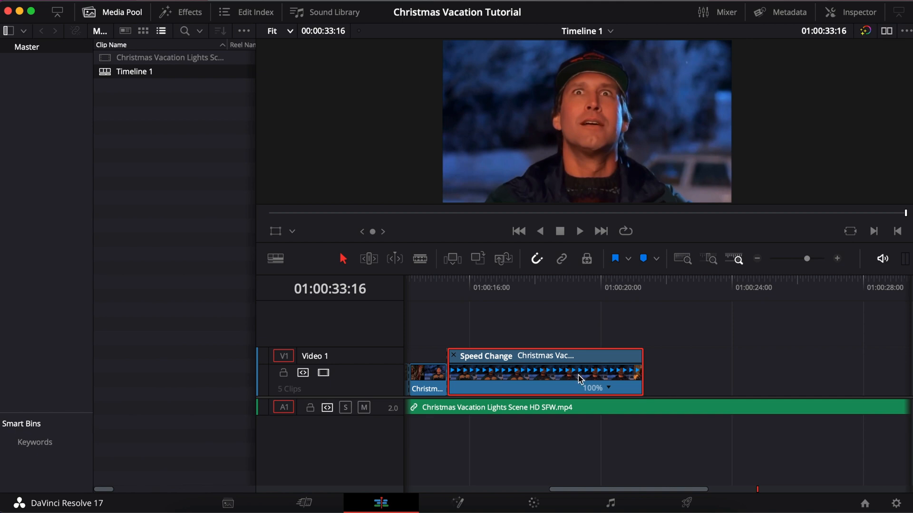
{"action": "mouse_move", "coordinate": [592, 396]}
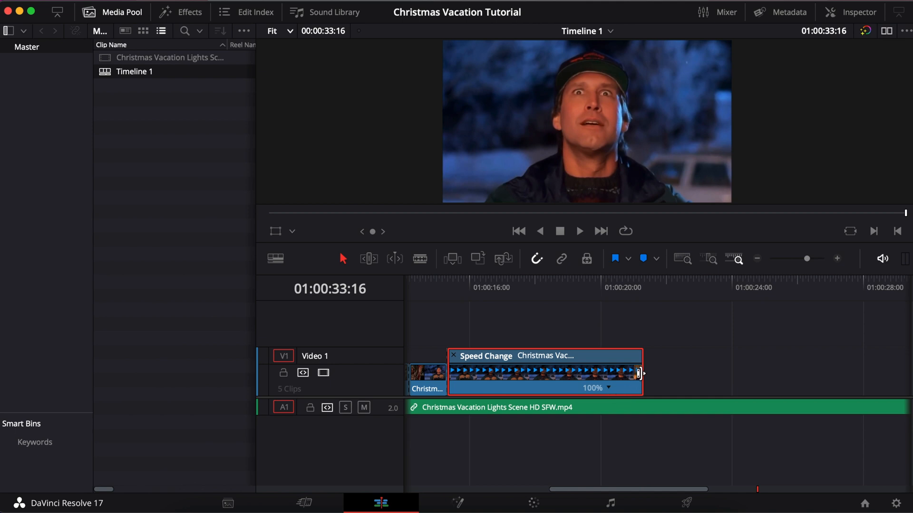
{"action": "left_click_drag", "start_coordinate": [637, 373], "coordinate": [706, 368]}
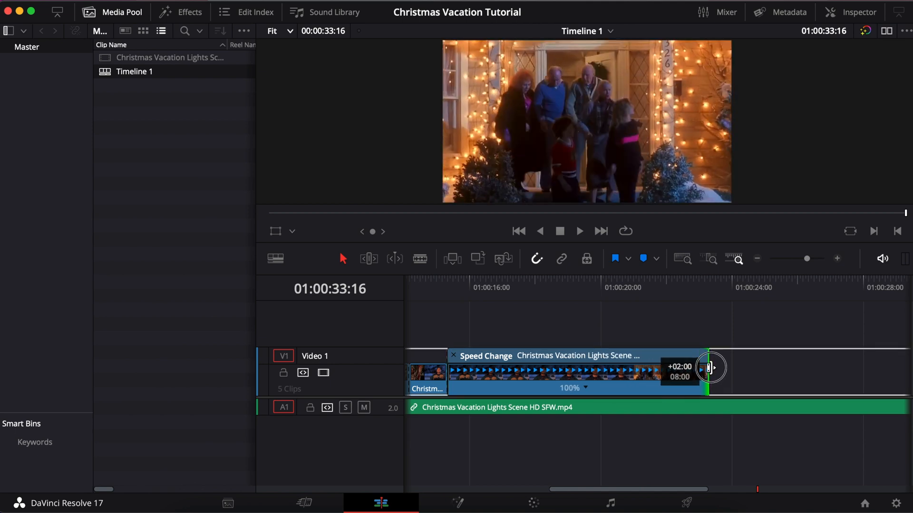
{"action": "left_click_drag", "start_coordinate": [706, 367], "coordinate": [836, 368]}
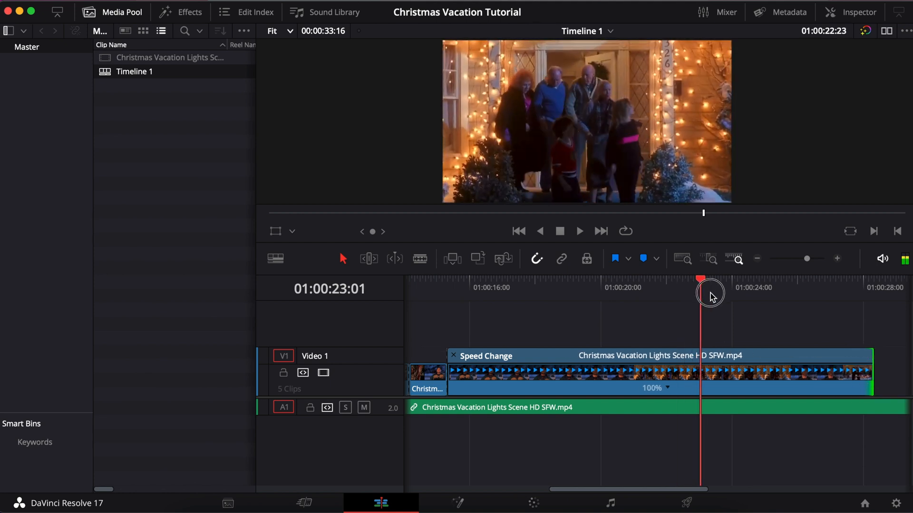
{"action": "left_click_drag", "start_coordinate": [701, 280], "coordinate": [764, 280]}
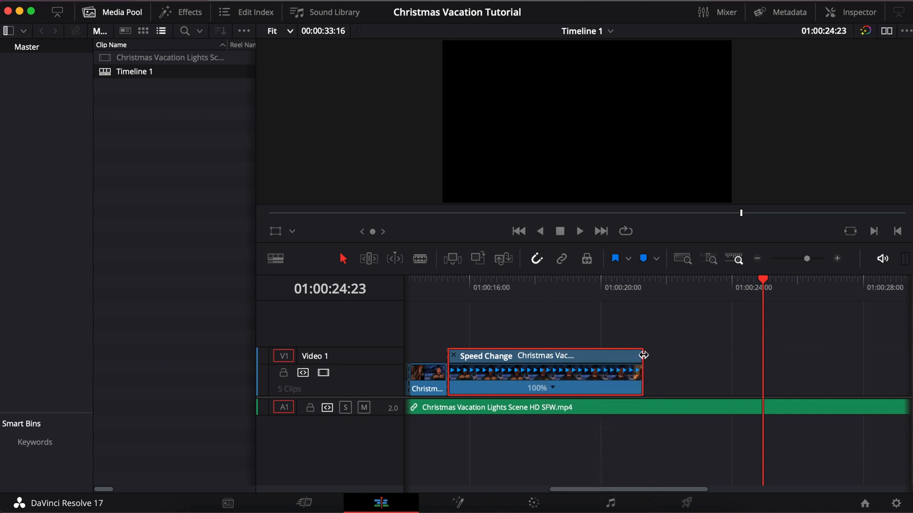
Stretch the retime handle through 86%, 48% and 35% to settle at 32%, meeting the audio end
{"action": "left_click_drag", "start_coordinate": [644, 355], "coordinate": [674, 358]}
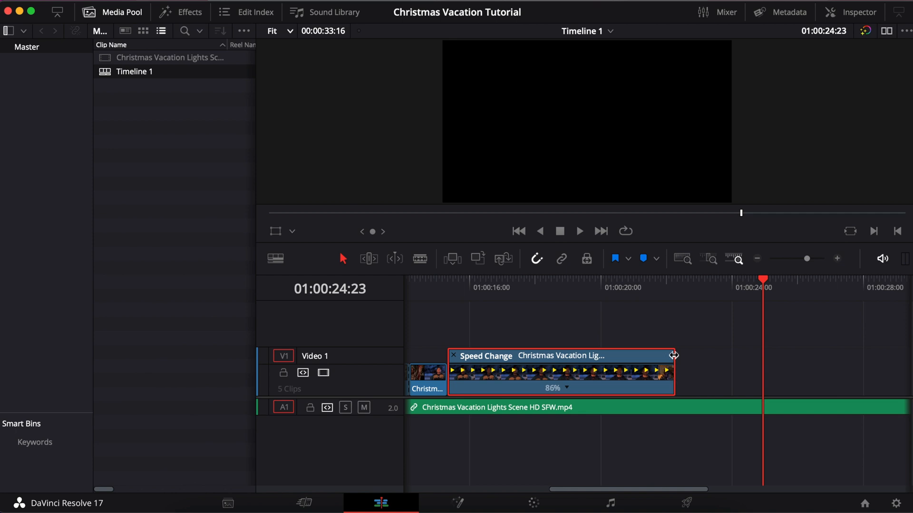
{"action": "left_click_drag", "start_coordinate": [673, 355], "coordinate": [795, 351]}
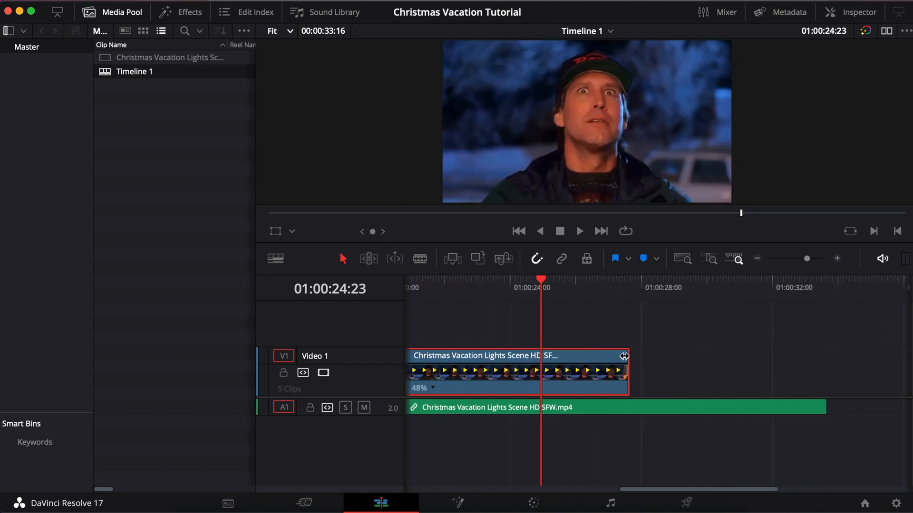
{"action": "left_click_drag", "start_coordinate": [624, 355], "coordinate": [783, 354]}
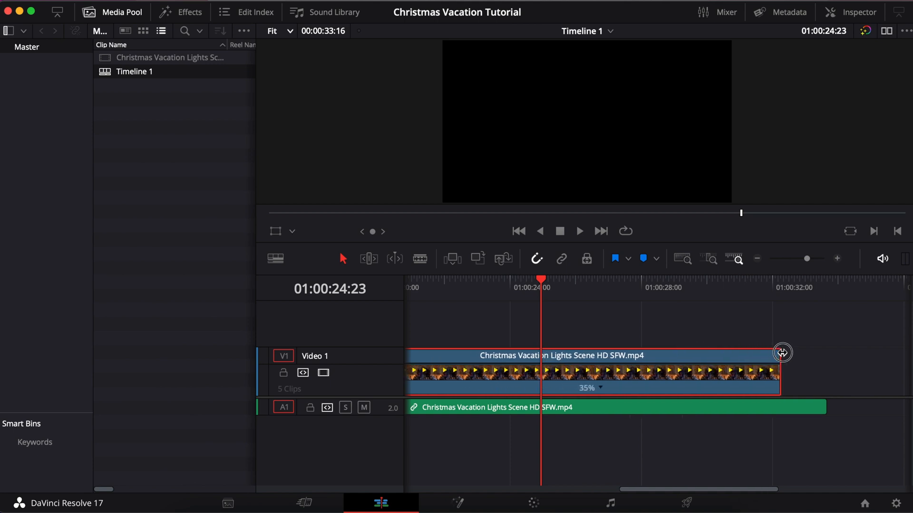
{"action": "left_click_drag", "start_coordinate": [782, 353], "coordinate": [821, 361]}
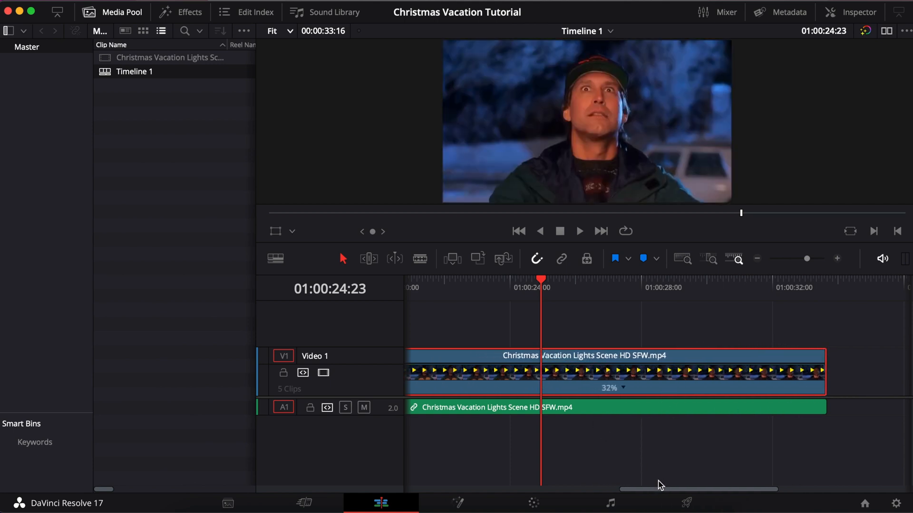
{"action": "left_click_drag", "start_coordinate": [661, 489], "coordinate": [605, 495]}
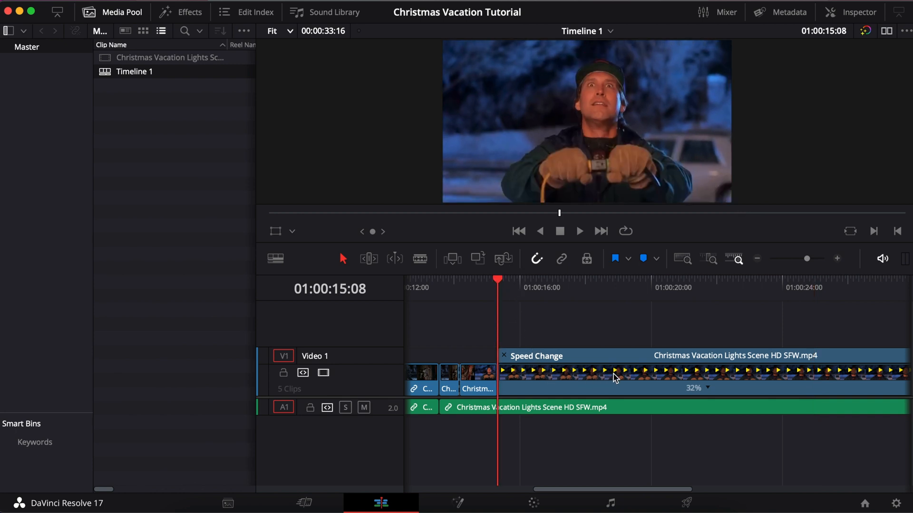
{"action": "mouse_move", "coordinate": [518, 280]}
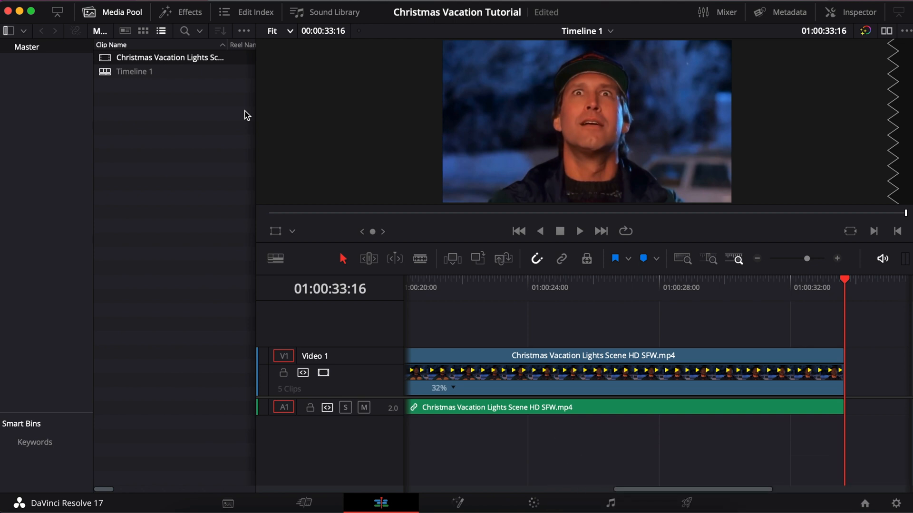
{"action": "mouse_move", "coordinate": [576, 273]}
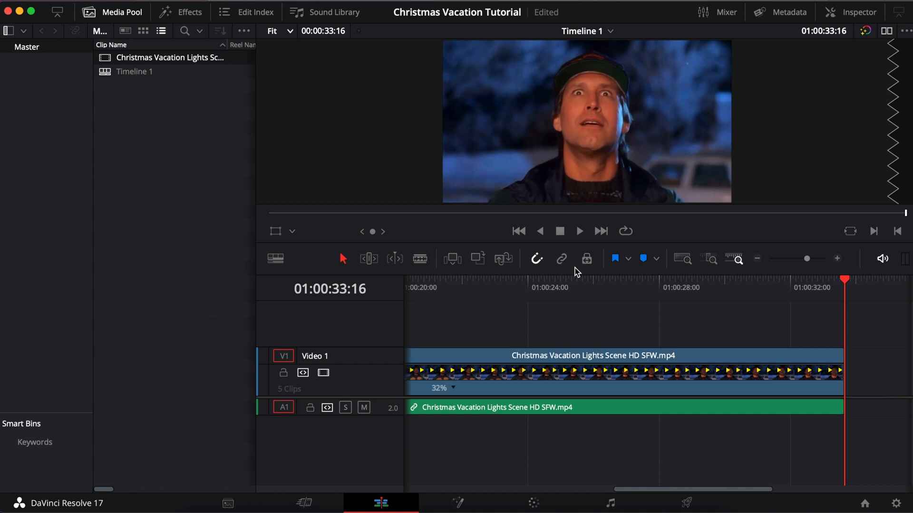
{"action": "mouse_move", "coordinate": [568, 369]}
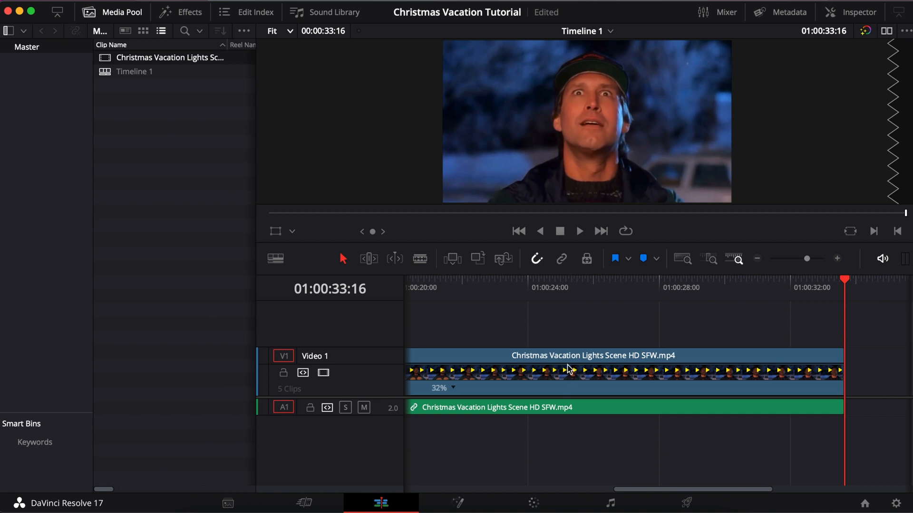
{"action": "mouse_move", "coordinate": [528, 353]}
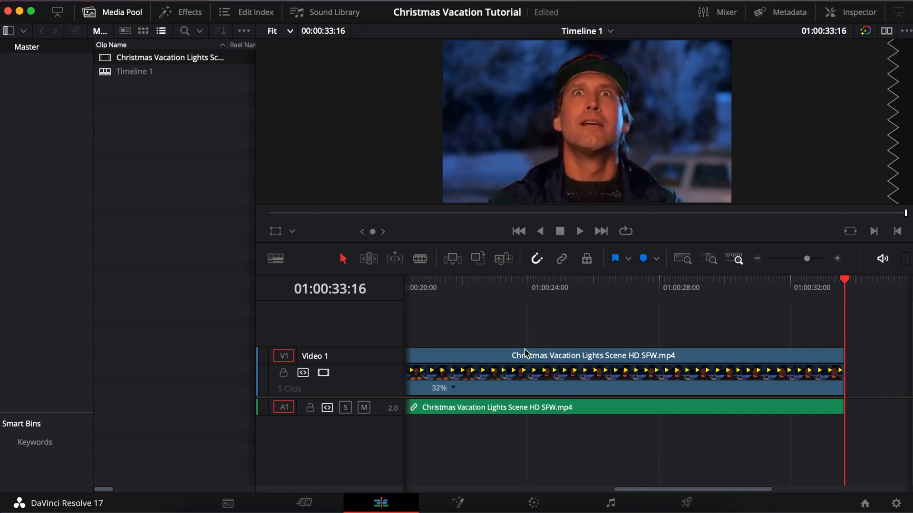
{"action": "mouse_move", "coordinate": [394, 259]}
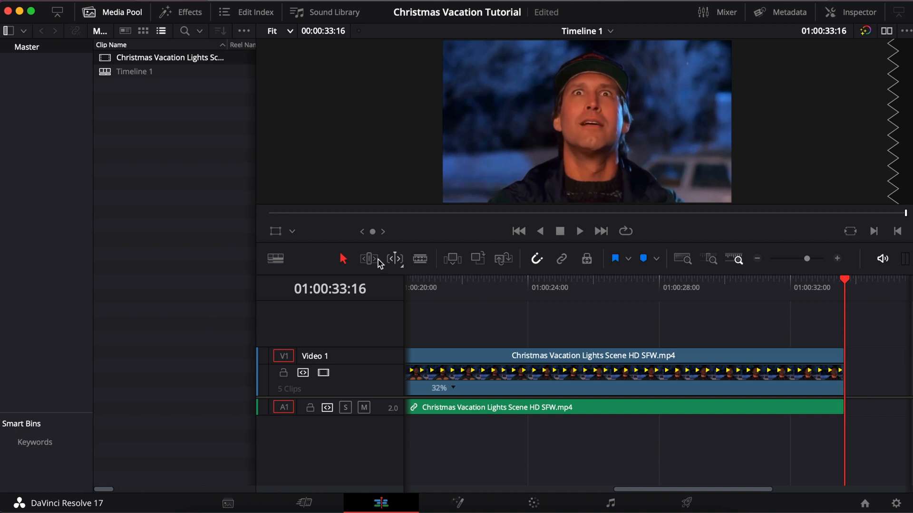
{"action": "mouse_move", "coordinate": [341, 259]}
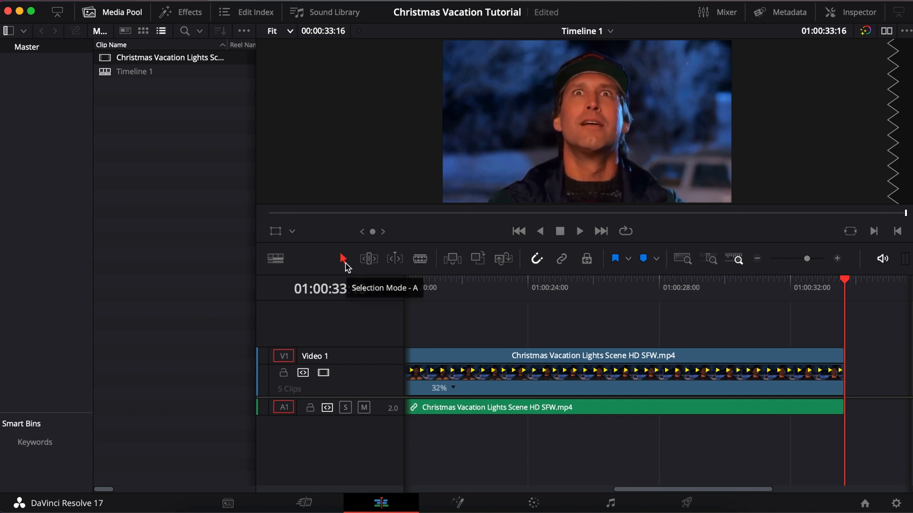